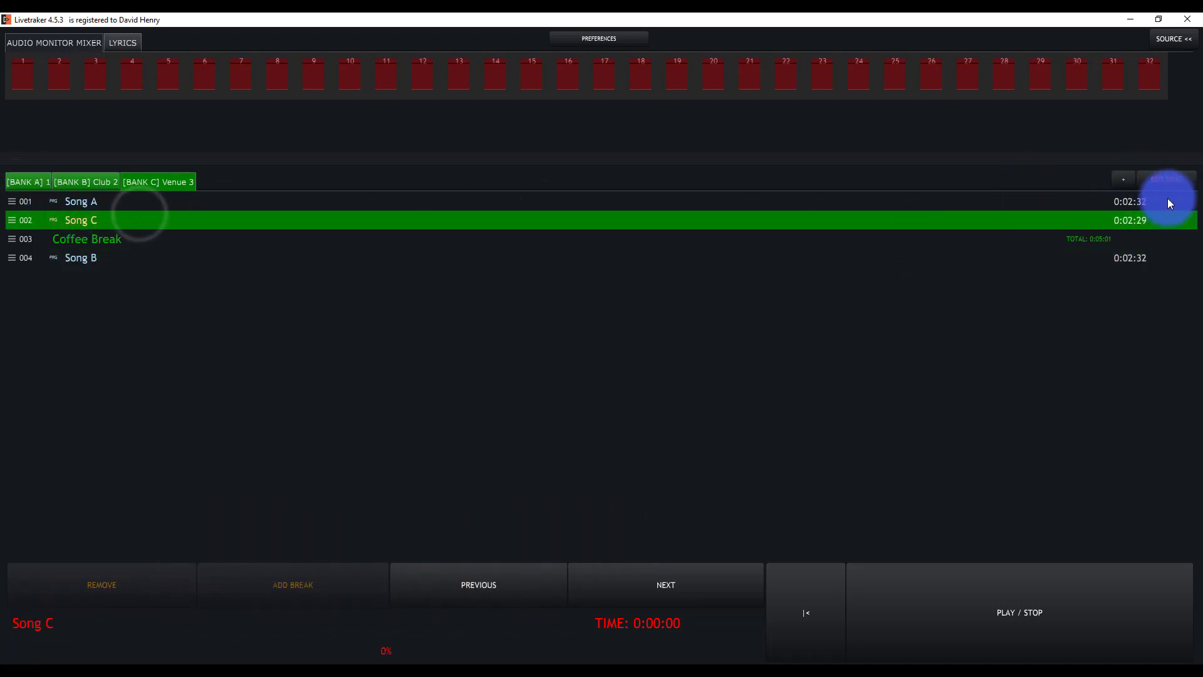
- Add a click track to Song C from its editor, enabled at 83.03 BPM with a 4-beat count-in
left_click(203, 451)
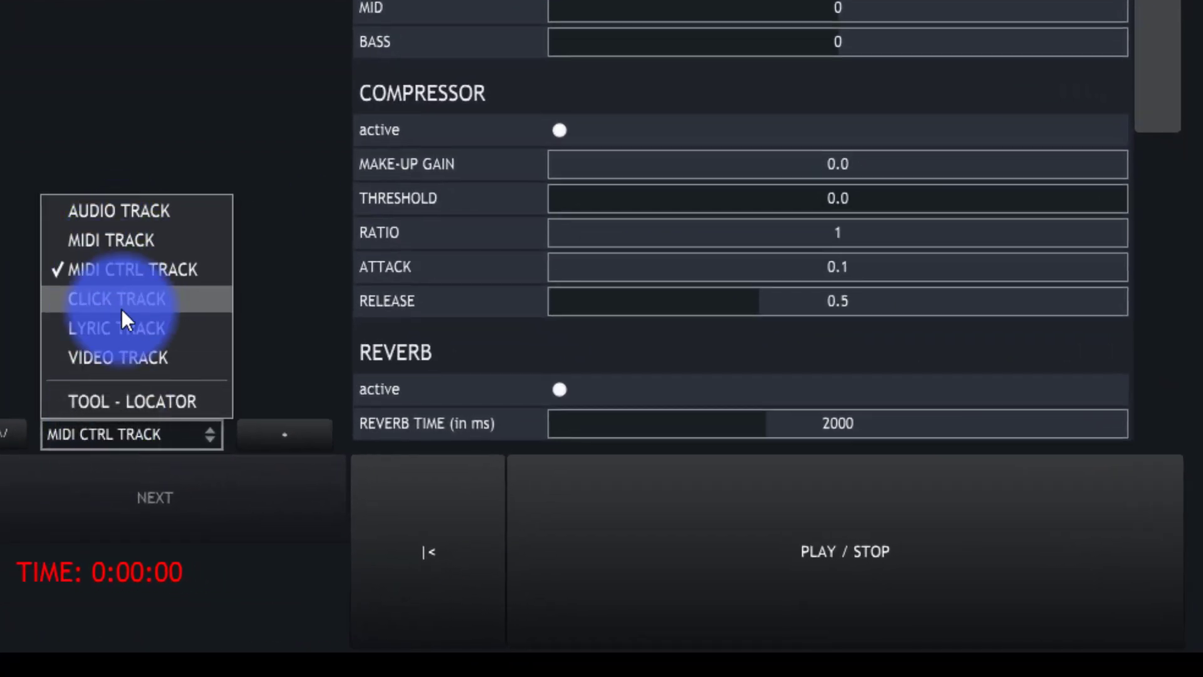
left_click(117, 299)
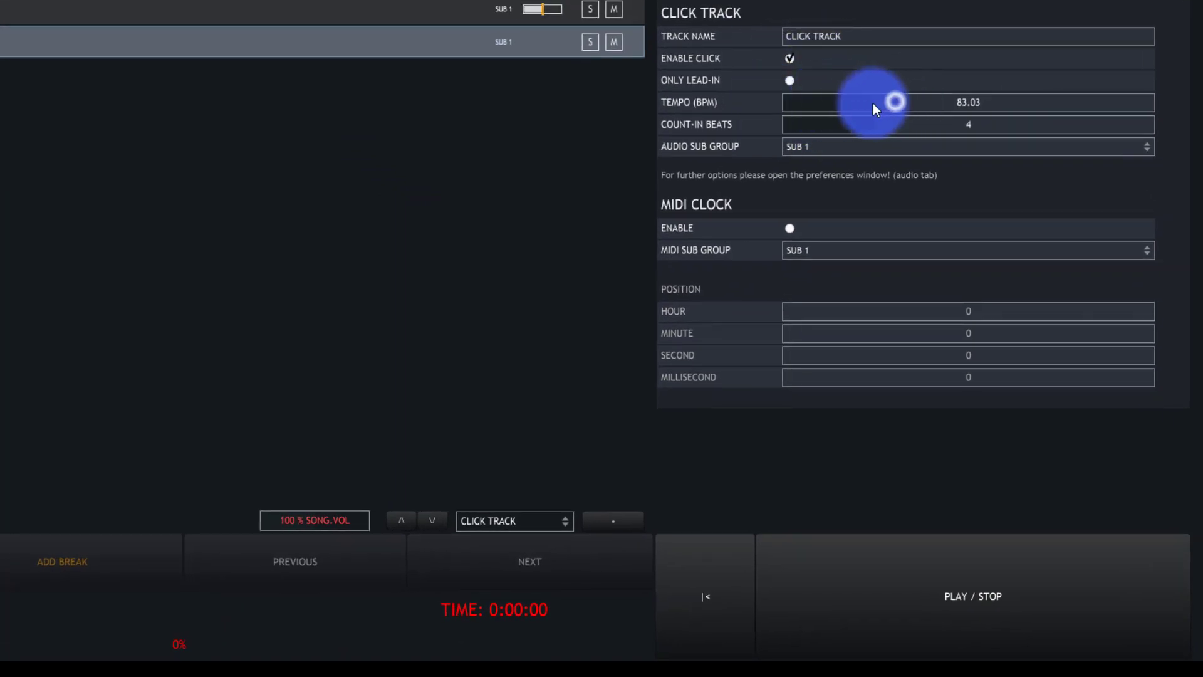
- Set the click tempo to 106.82 BPM, leave Only Lead-In off and keep Audio Sub Group SUB 1
left_click_drag(867, 101, 913, 101)
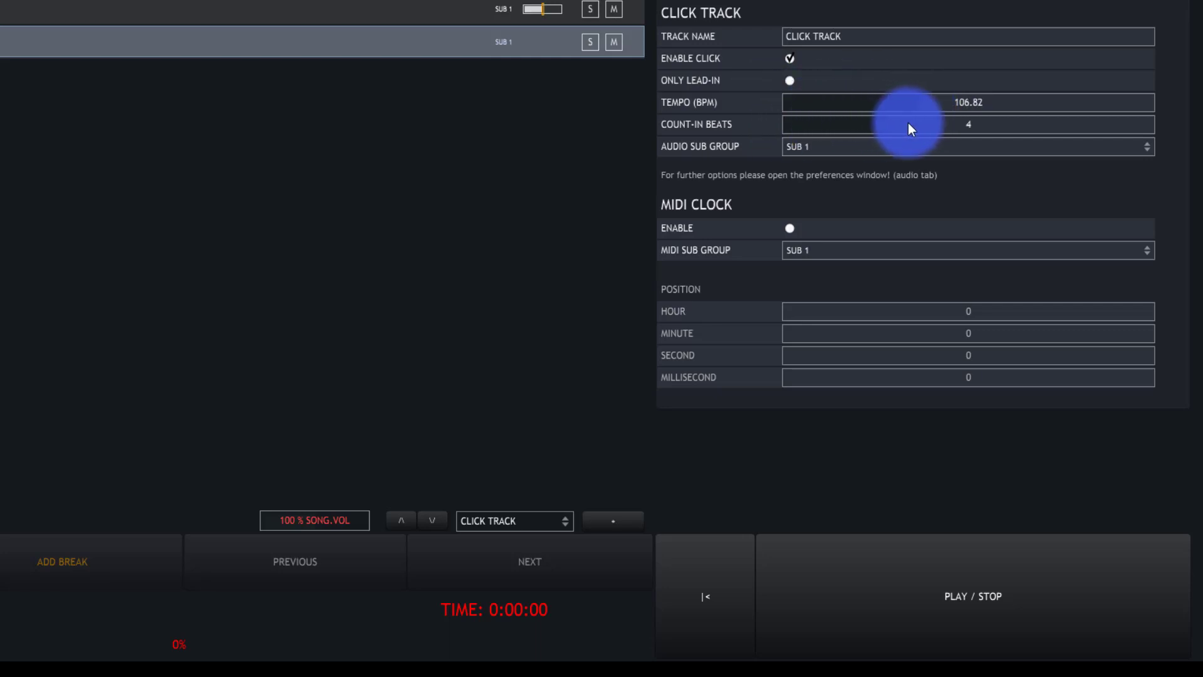
left_click(789, 80)
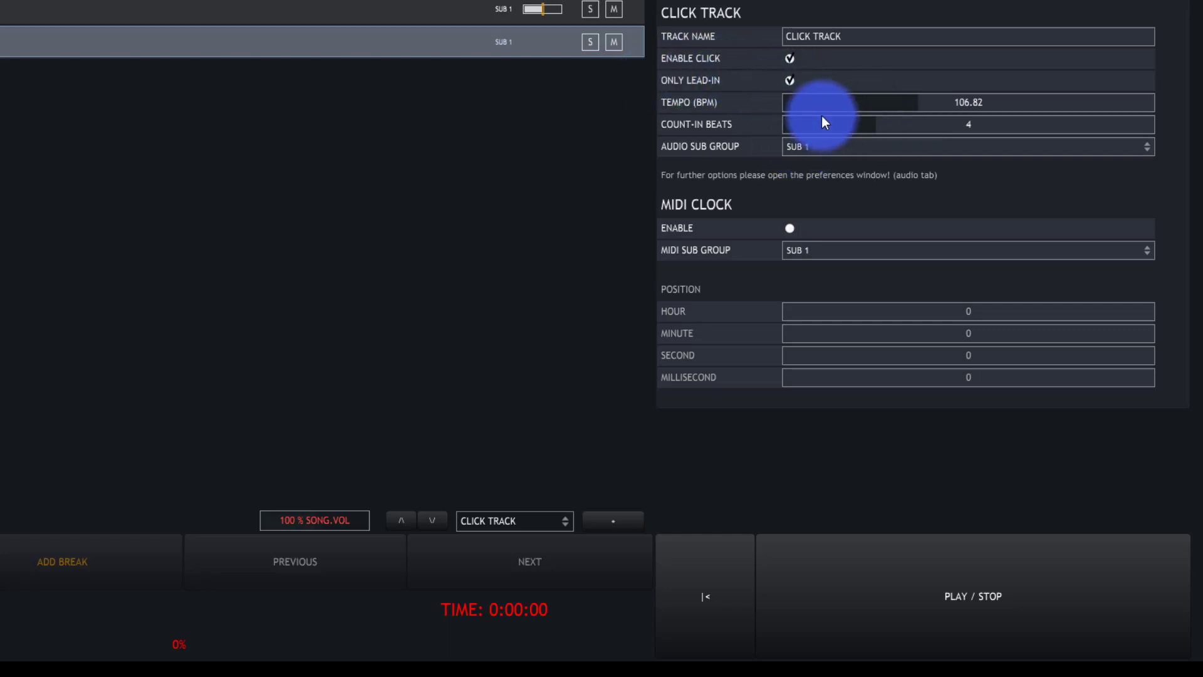
left_click(790, 80)
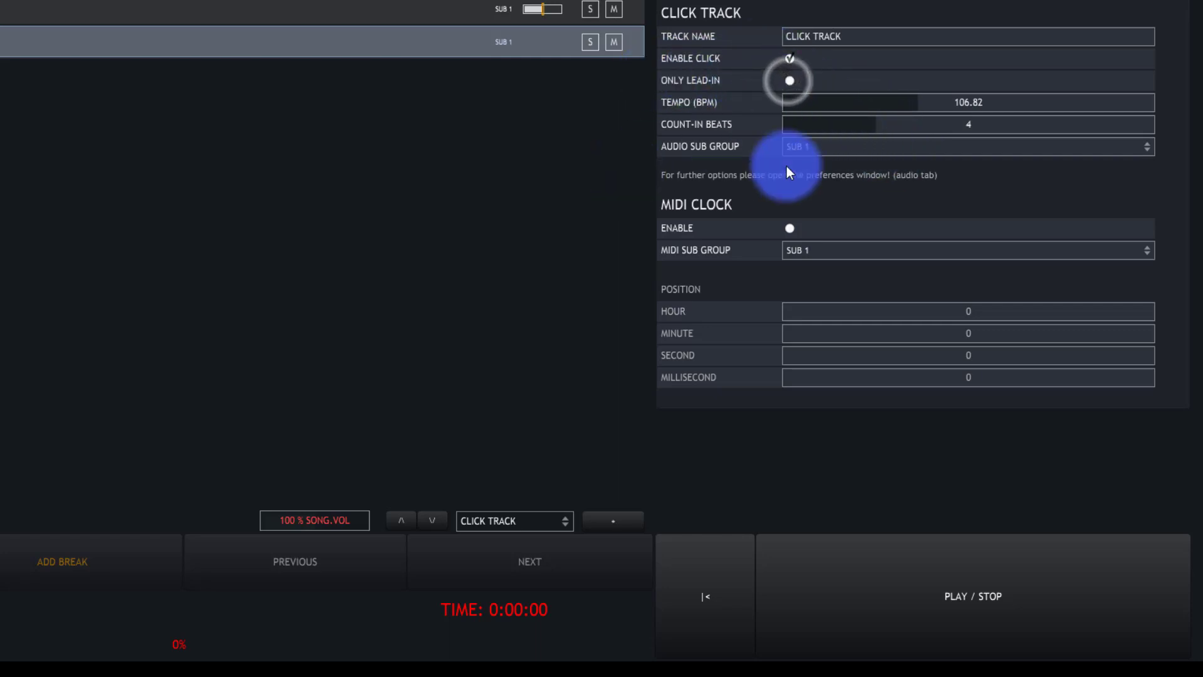
left_click(962, 145)
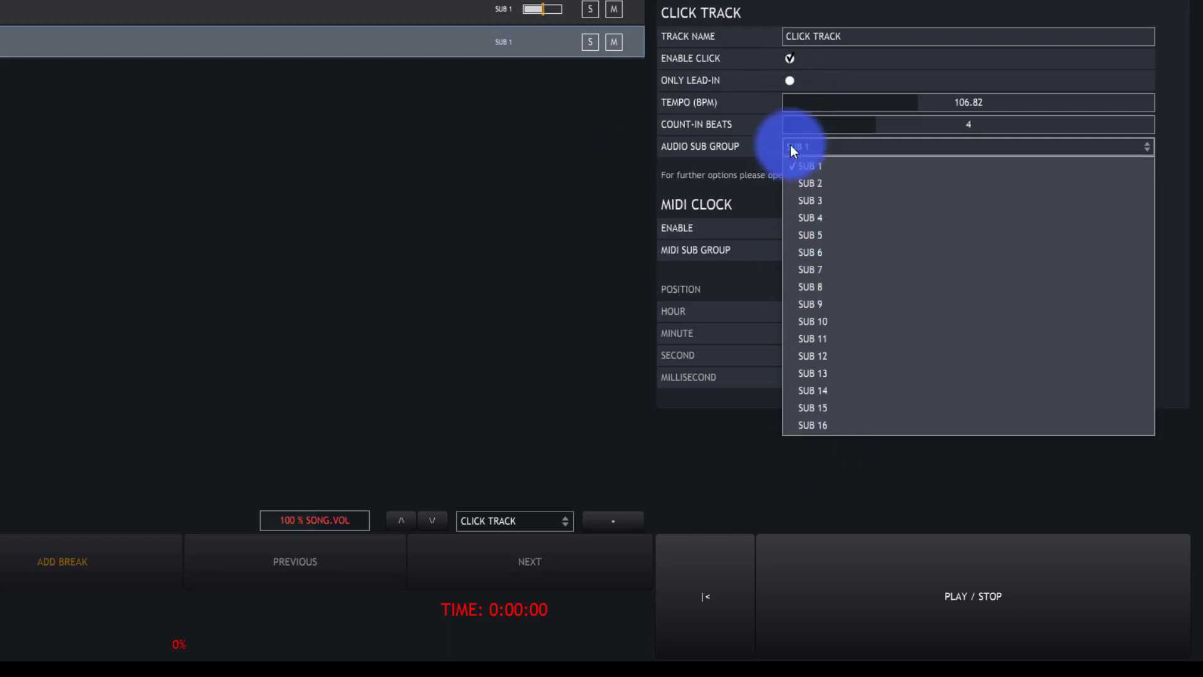
left_click(809, 166)
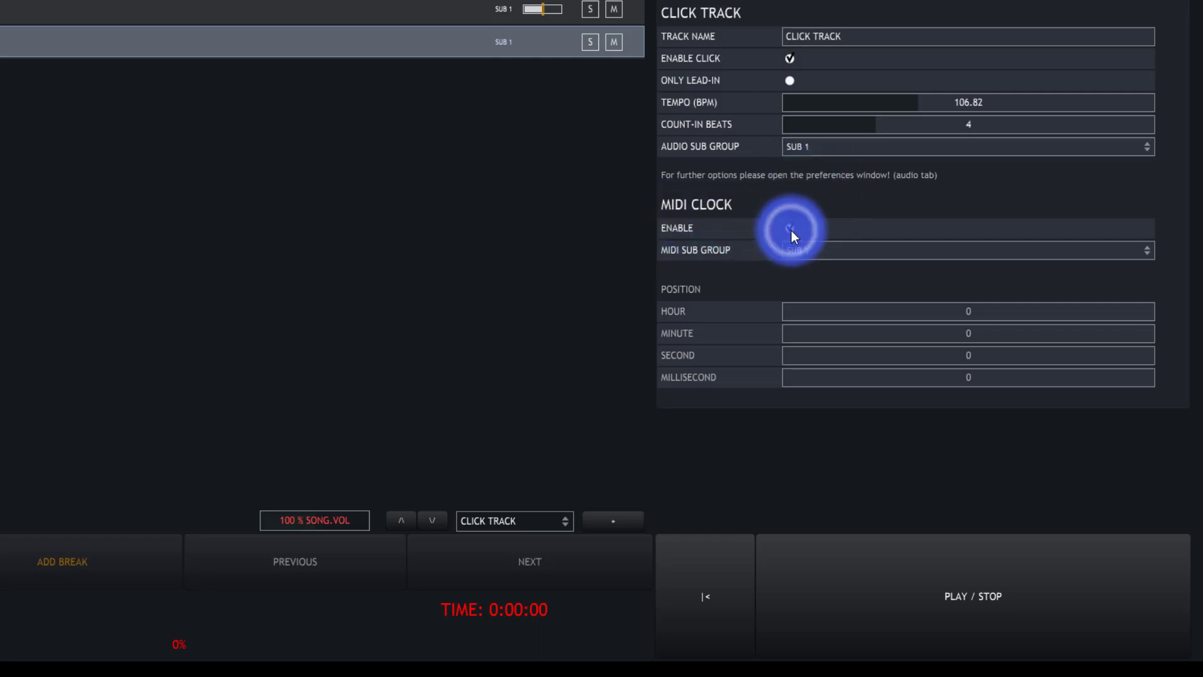
left_click(790, 228)
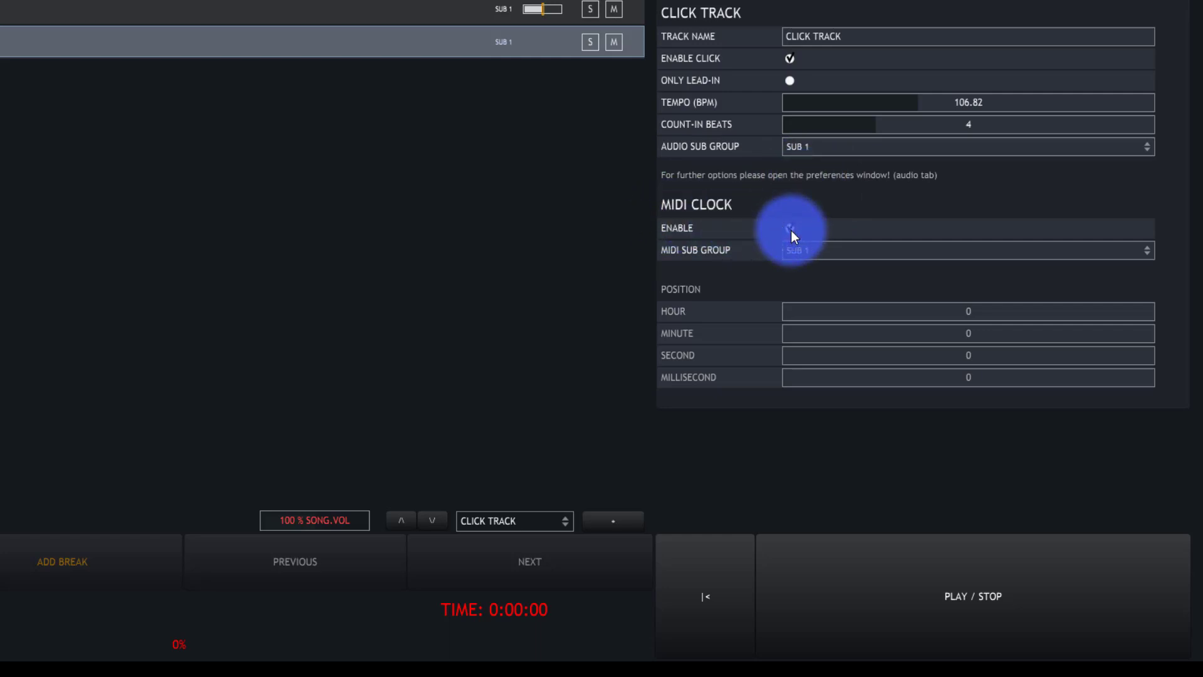
left_click(966, 251)
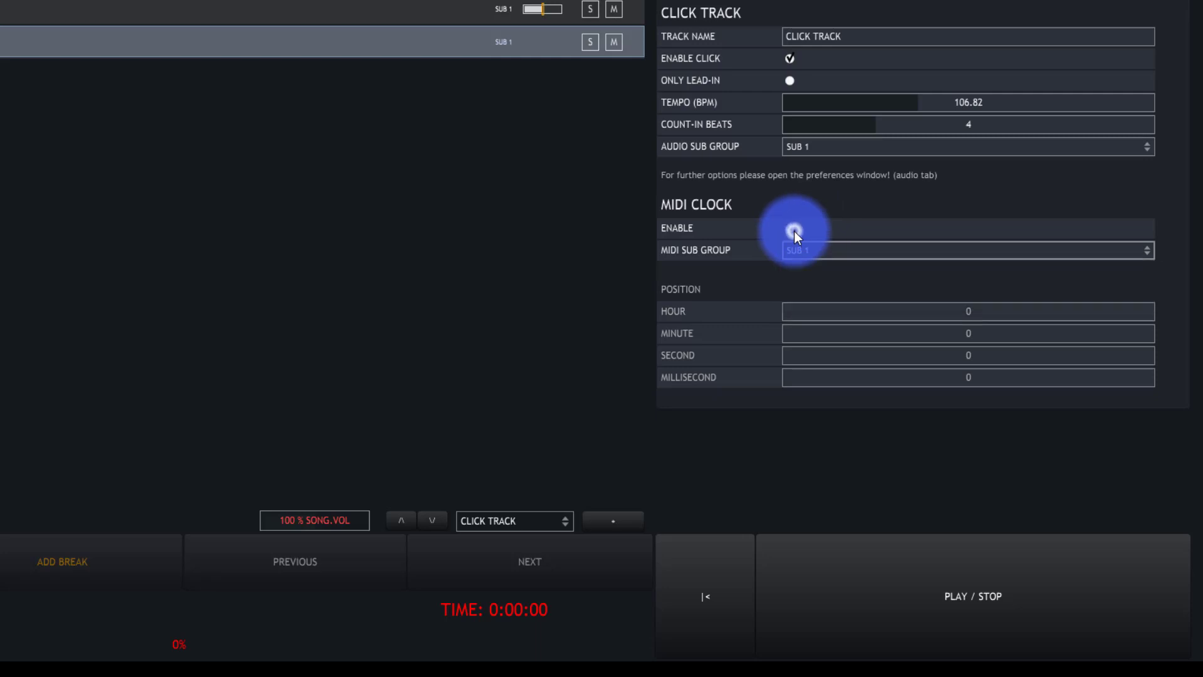
left_click(790, 227)
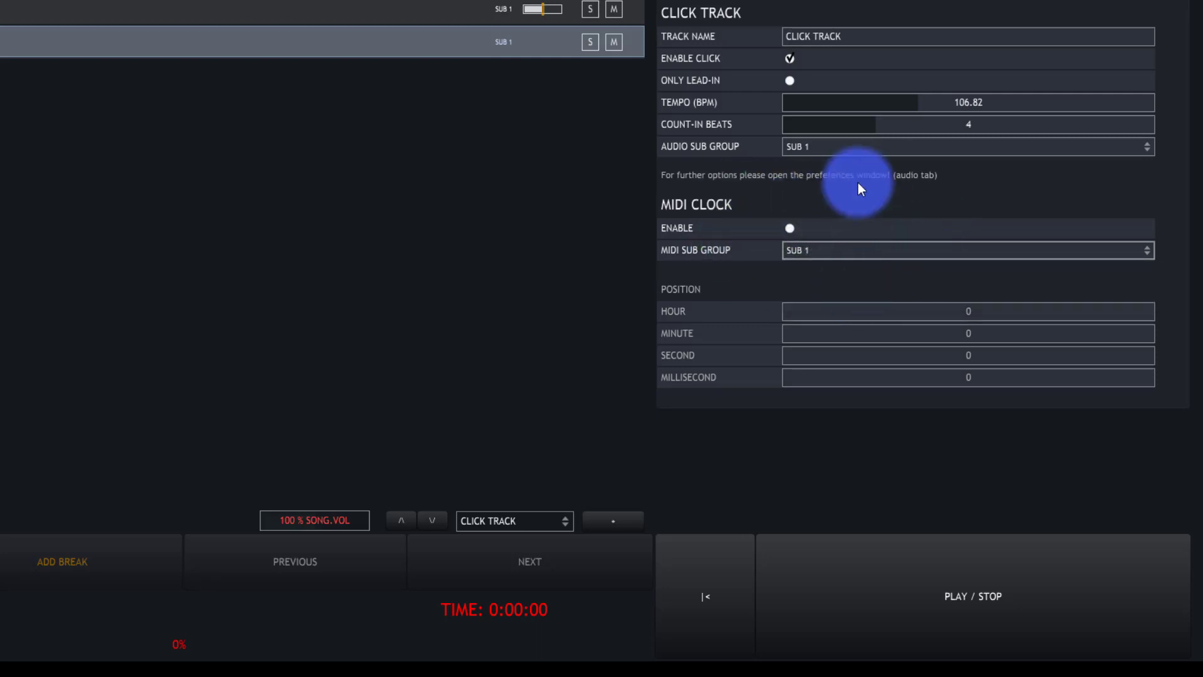
left_click(867, 311)
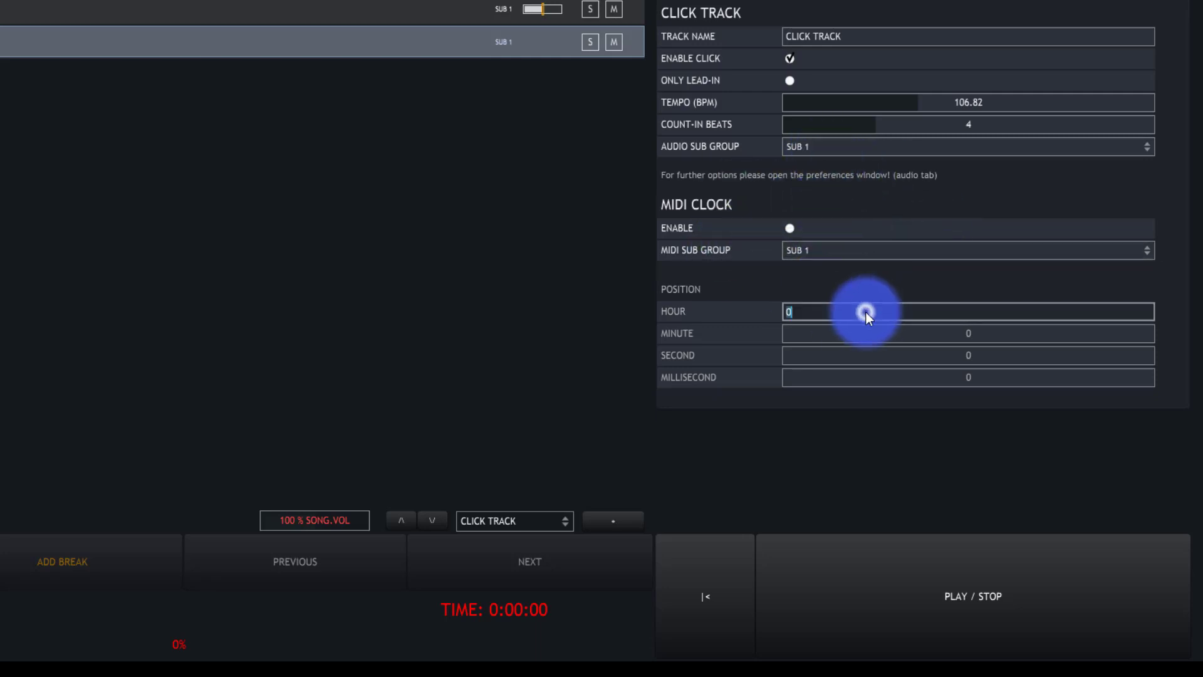
- Select the click track clip, then save Song C's changes and return to the setlist
left_click(967, 334)
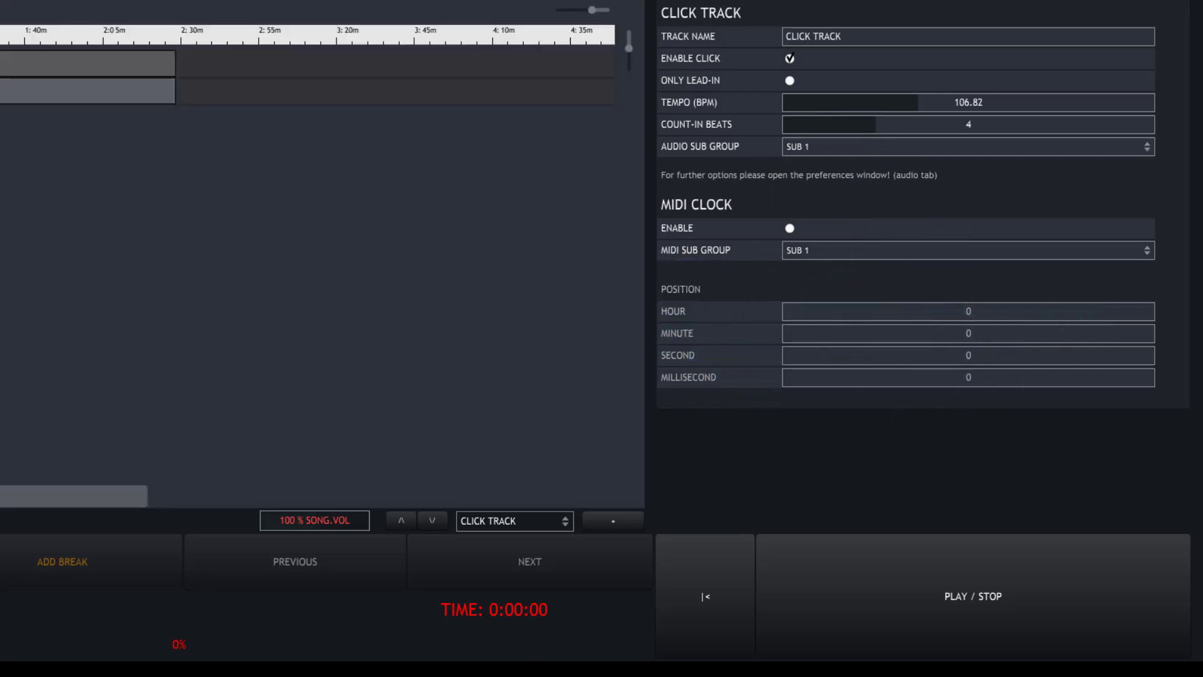
left_click(972, 596)
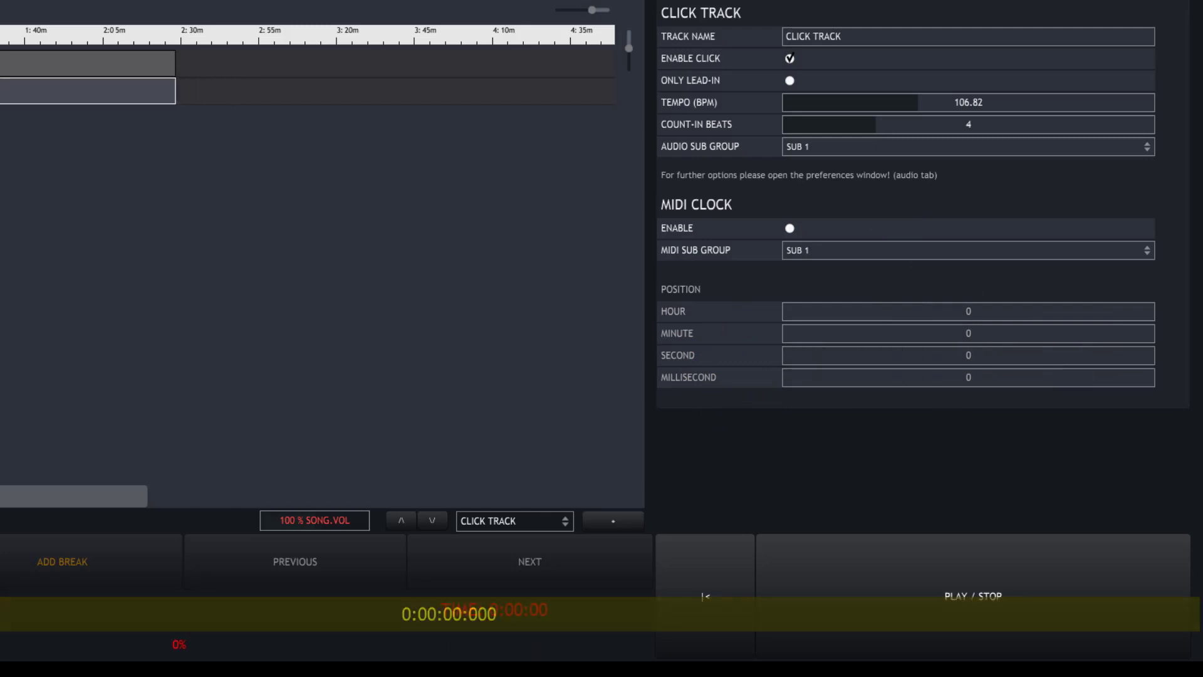
left_click(107, 115)
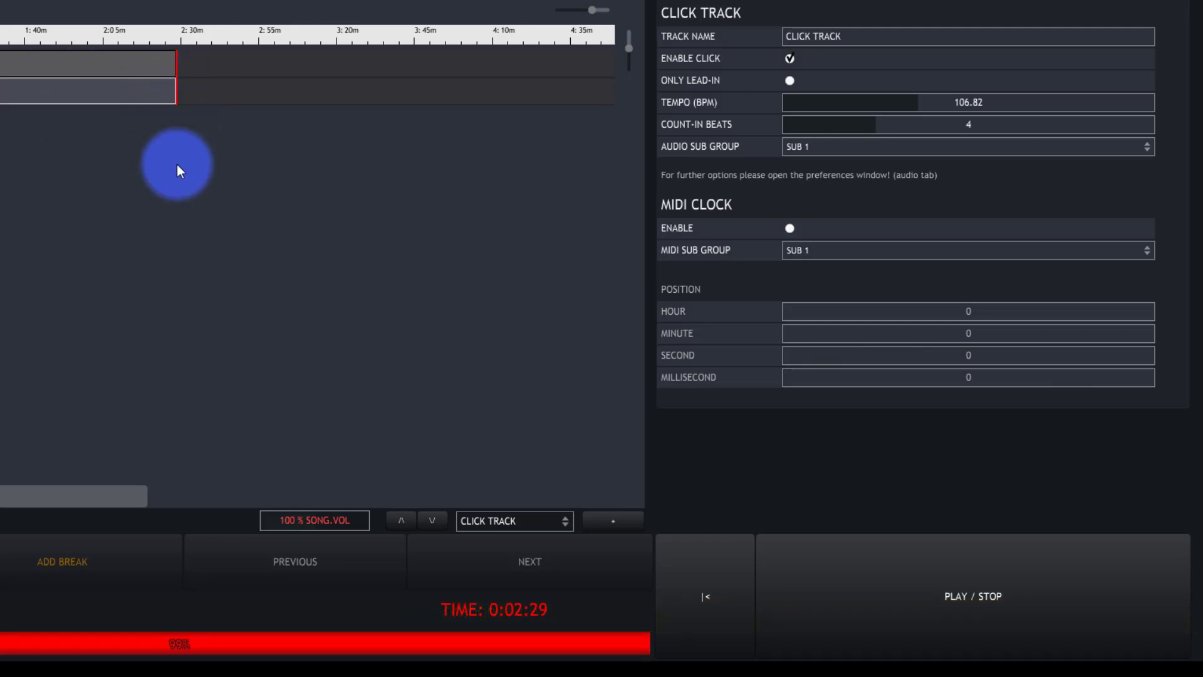
mouse_move(288, 114)
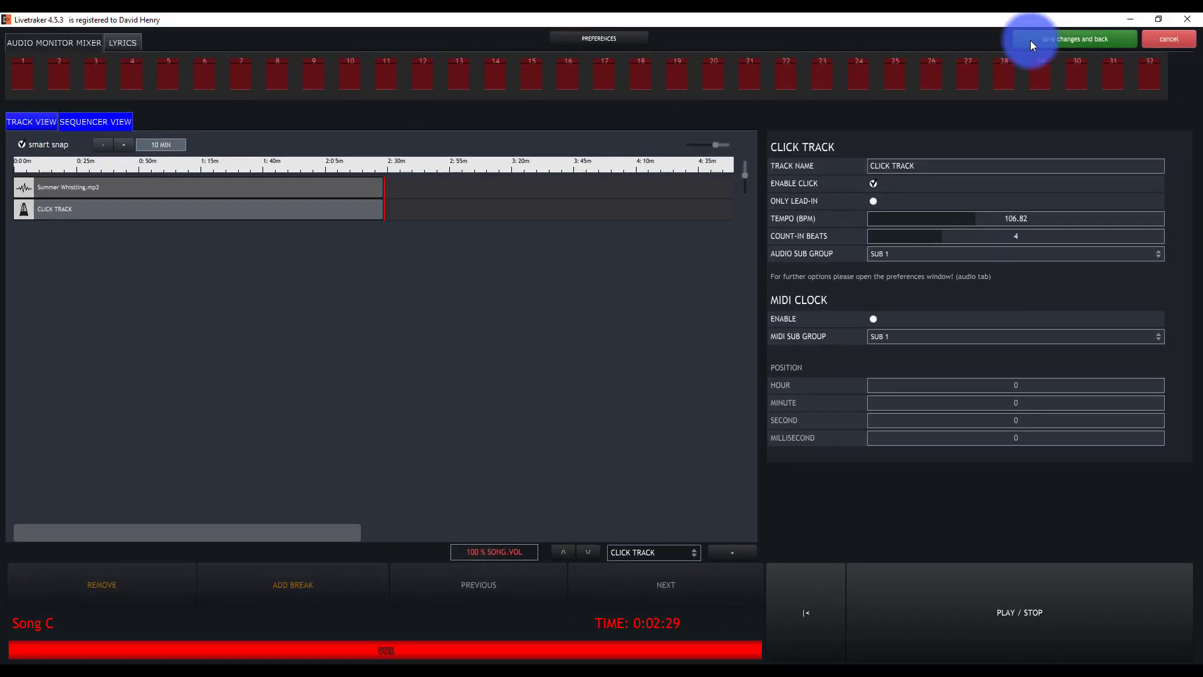
left_click(1069, 39)
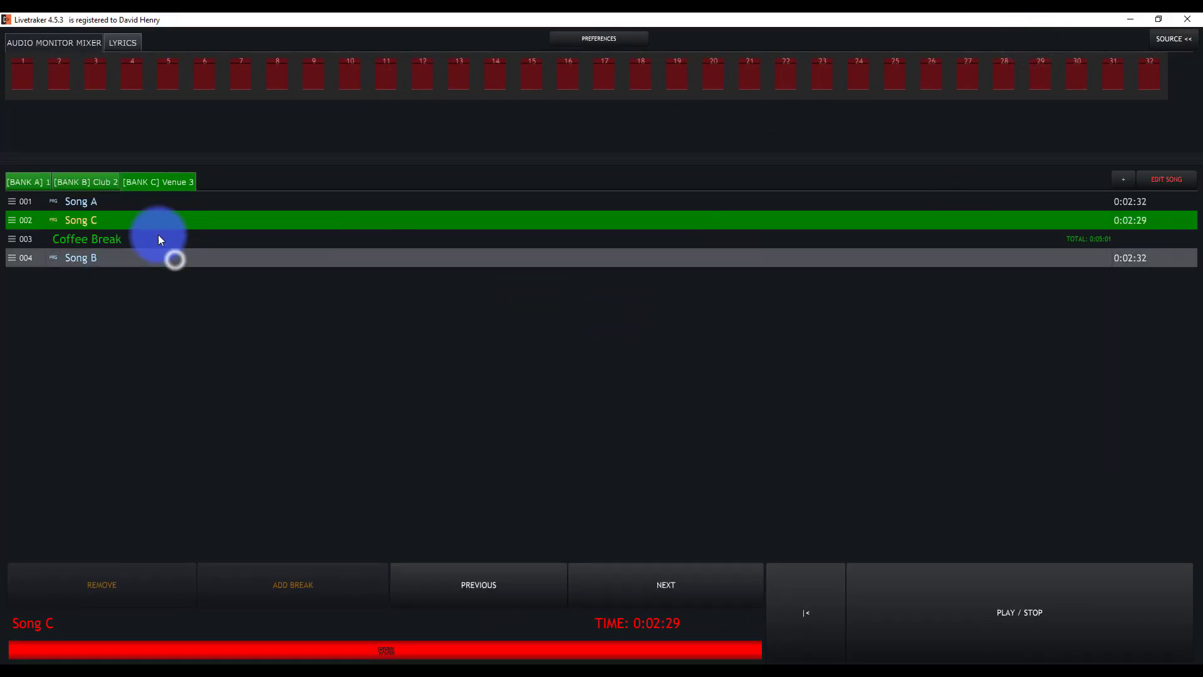